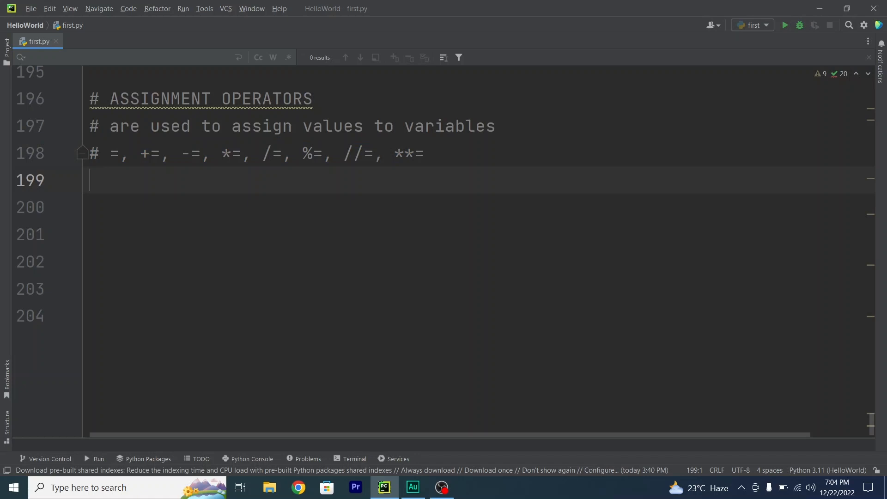
# - Write x = 5 and x += 3 with the comment '# x = x + 3', highlighting operator and expansion
pyautogui.write('x =')
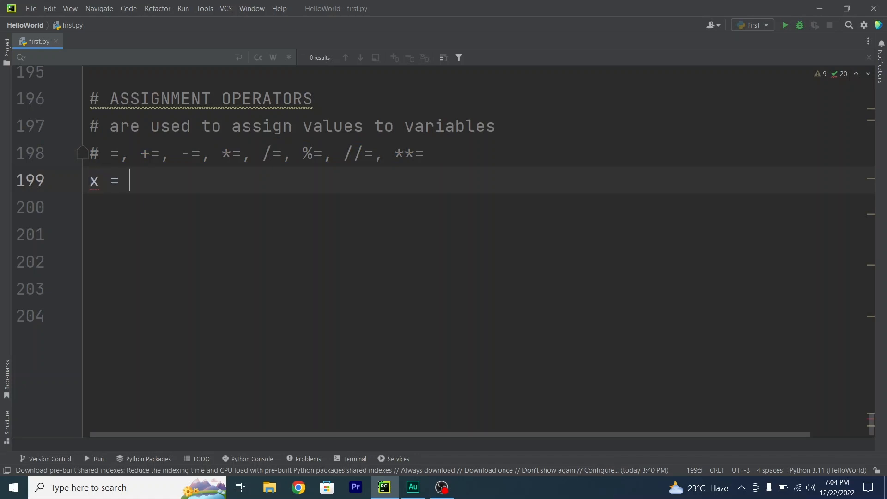
pyautogui.write('5')
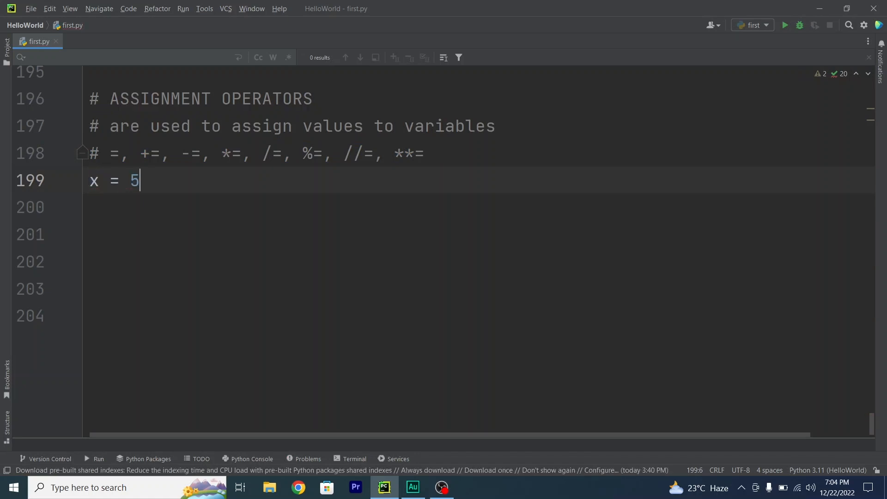
pyautogui.doubleClick(151, 154)
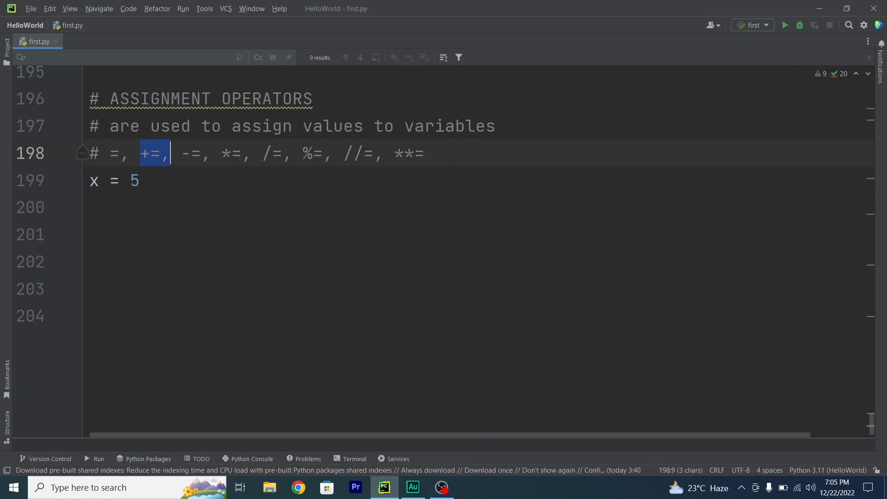
pyautogui.moveTo(153, 153); pyautogui.dragTo(292, 153)
pyautogui.write('x')
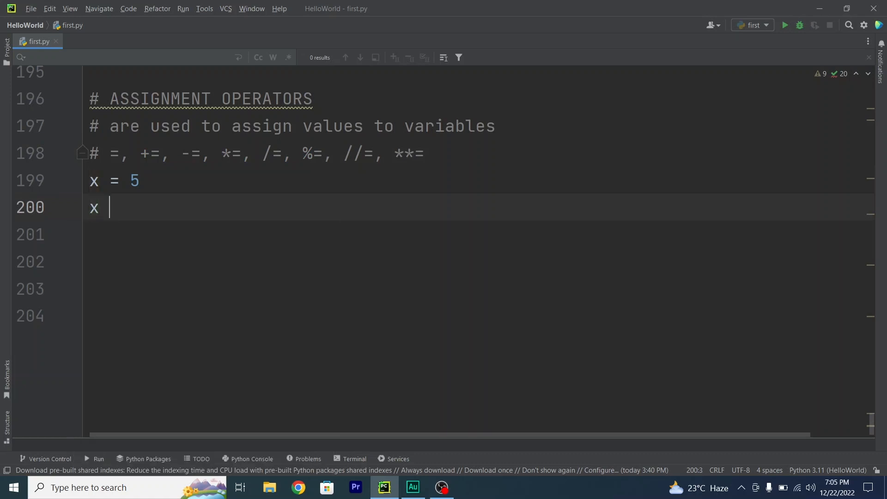
pyautogui.write('+=')
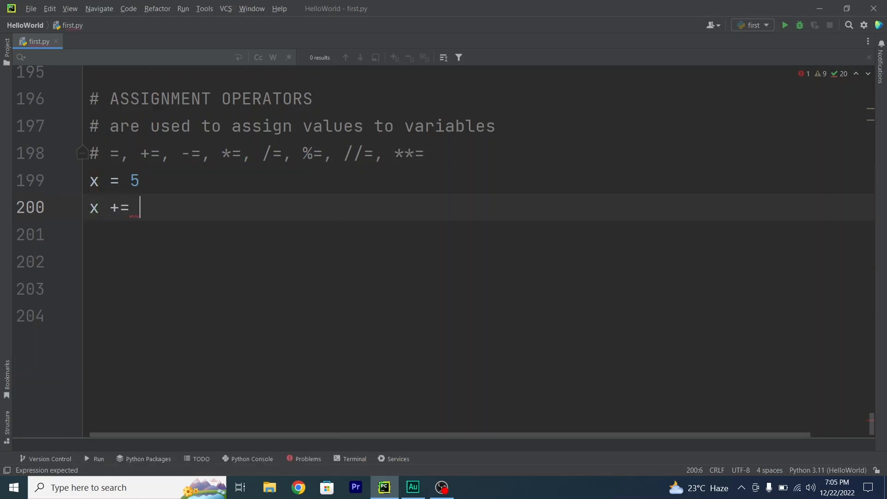
pyautogui.write('3')
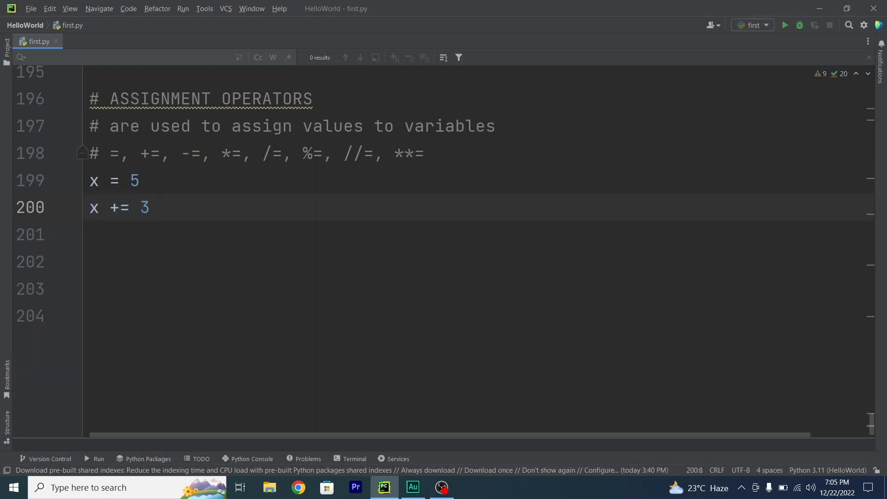
pyautogui.write('# x = x +')
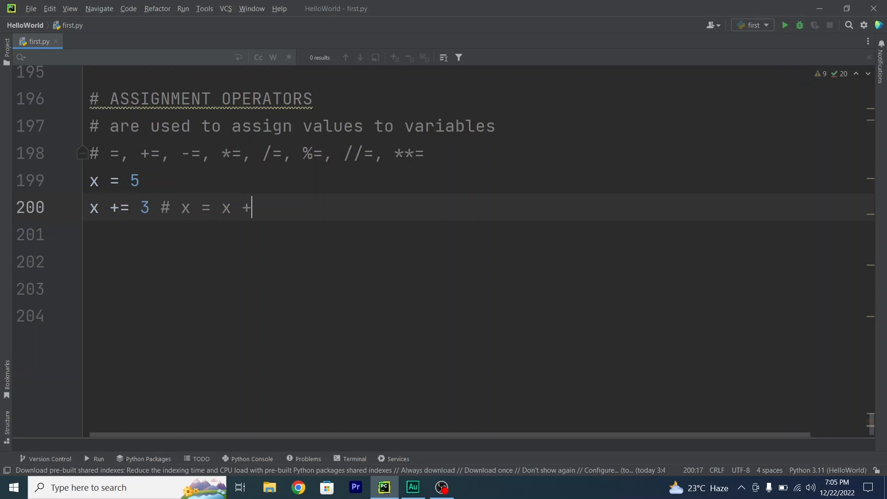
pyautogui.write('3')
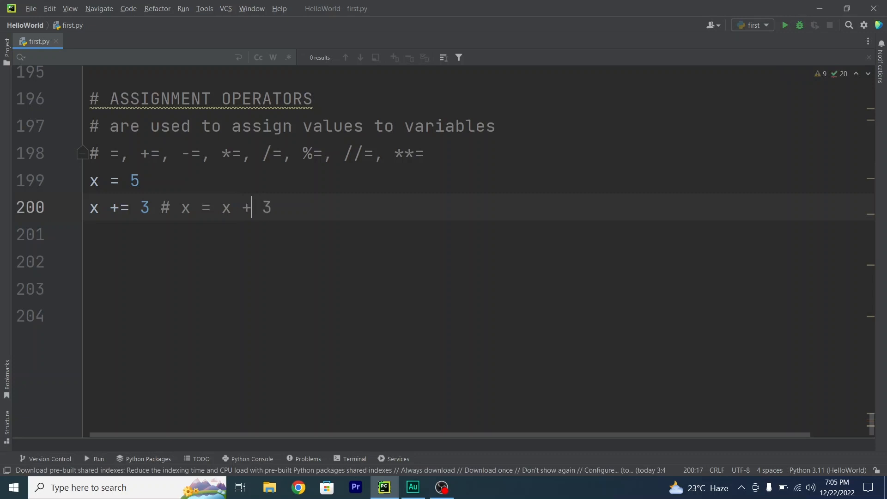
pyautogui.doubleClick(144, 207)
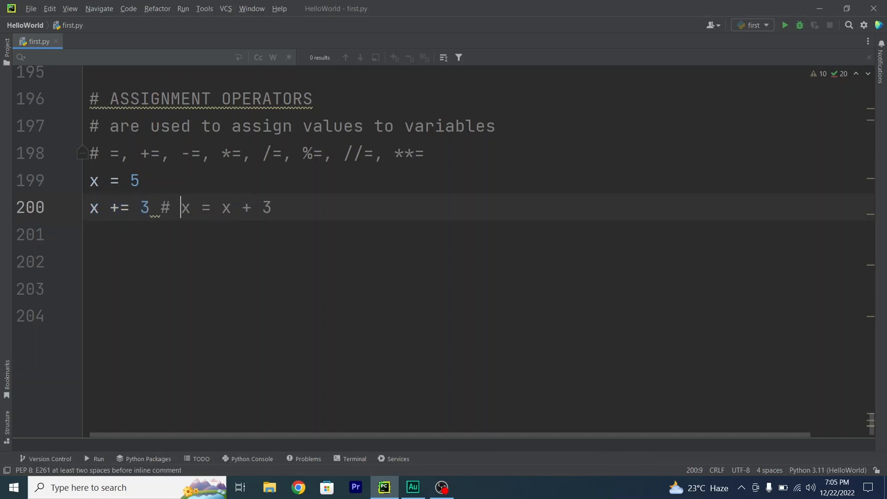
pyautogui.moveTo(181, 207); pyautogui.dragTo(250, 207)
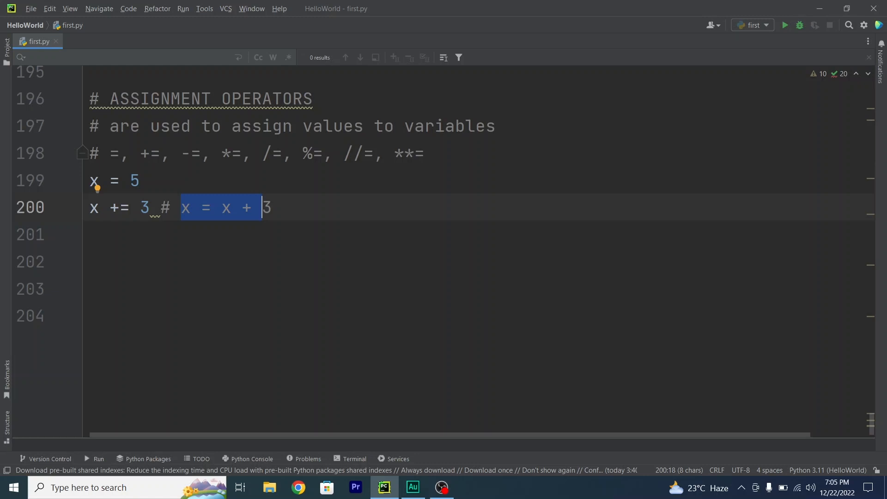
# - Add print(x), run the script to print 8, and point out x = 5, +=, and the comment
pyautogui.write('print(x')
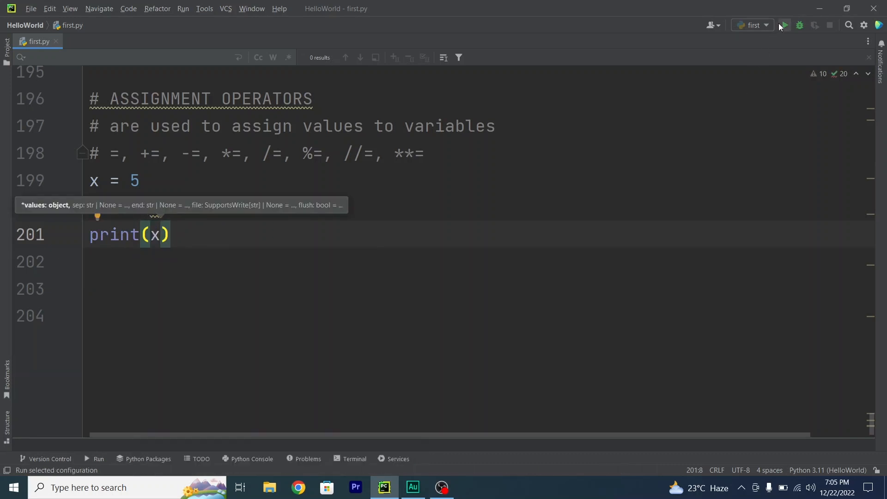
pyautogui.click(784, 25)
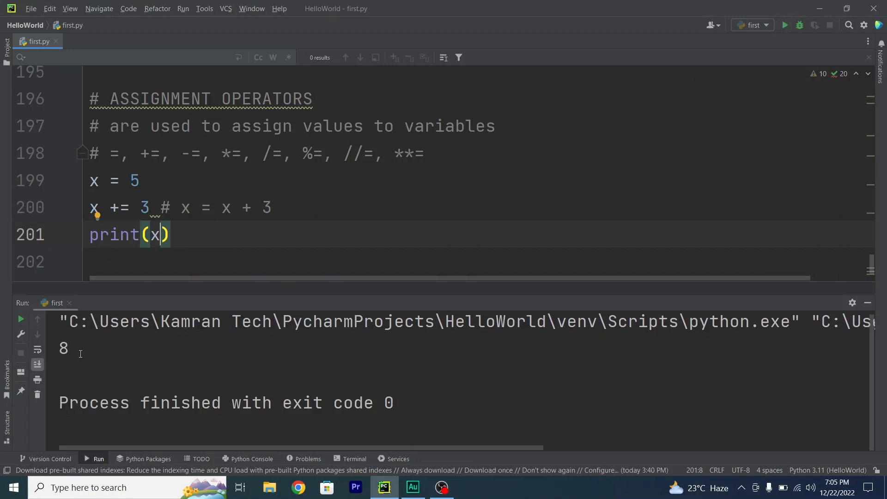
pyautogui.moveTo(172, 235)
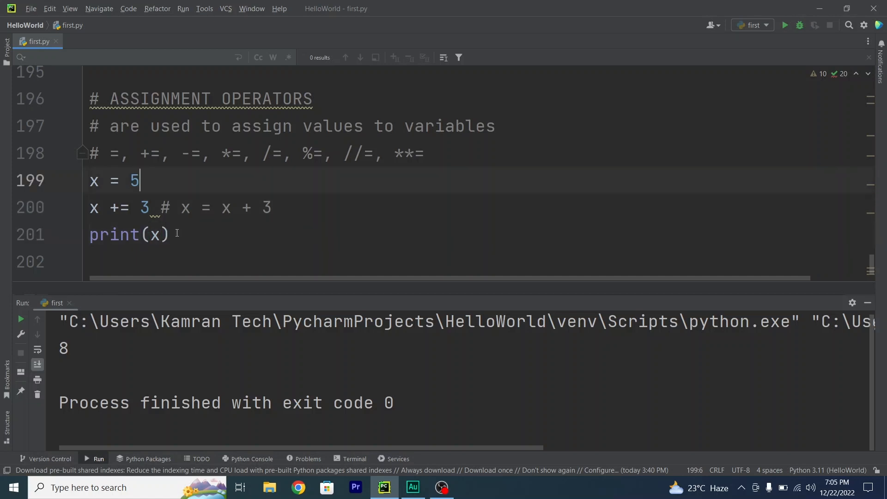
pyautogui.click(172, 207)
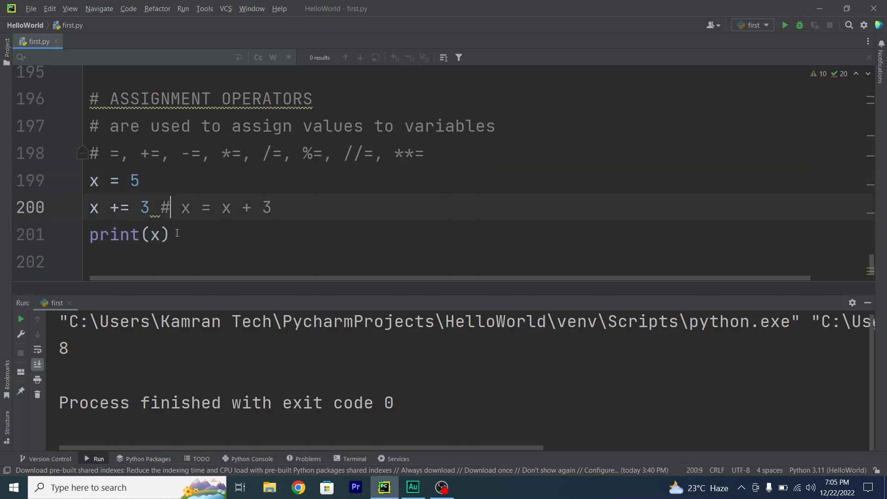
pyautogui.click(108, 207)
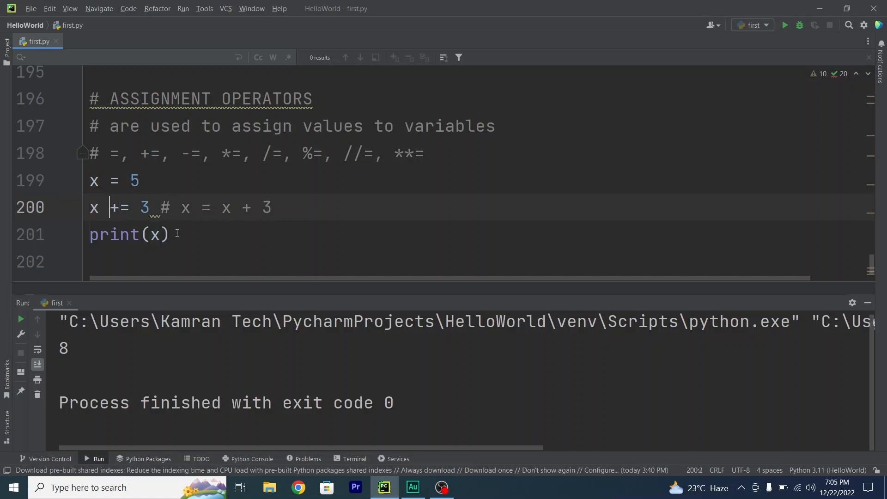
pyautogui.click(202, 207)
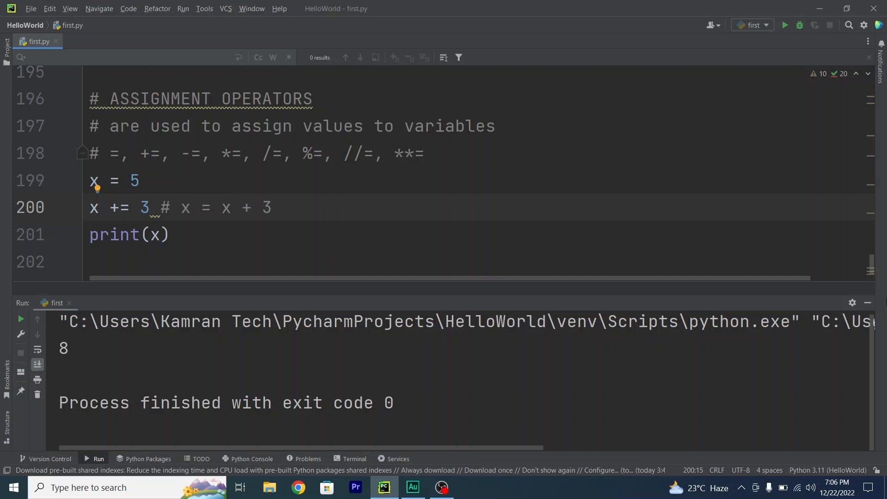
# - Close the run output and replace the print line with x -= 3 # x = x - 3
pyautogui.click(867, 302)
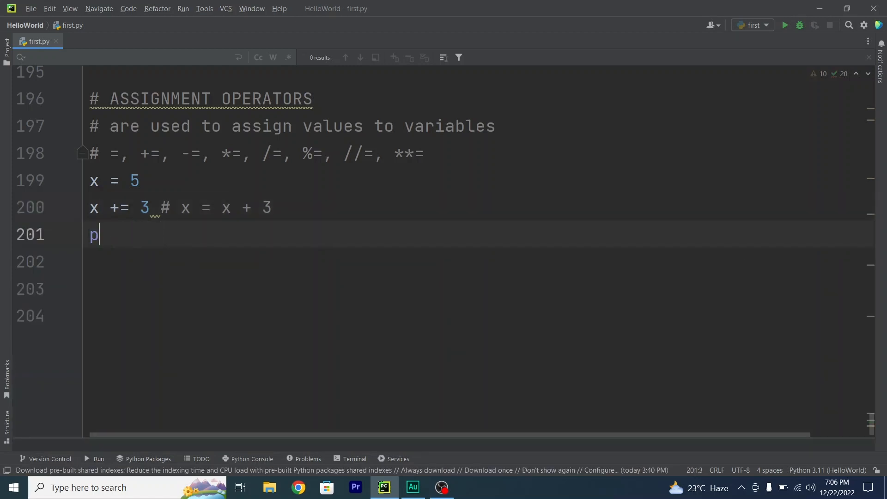
pyautogui.press('Backspace')
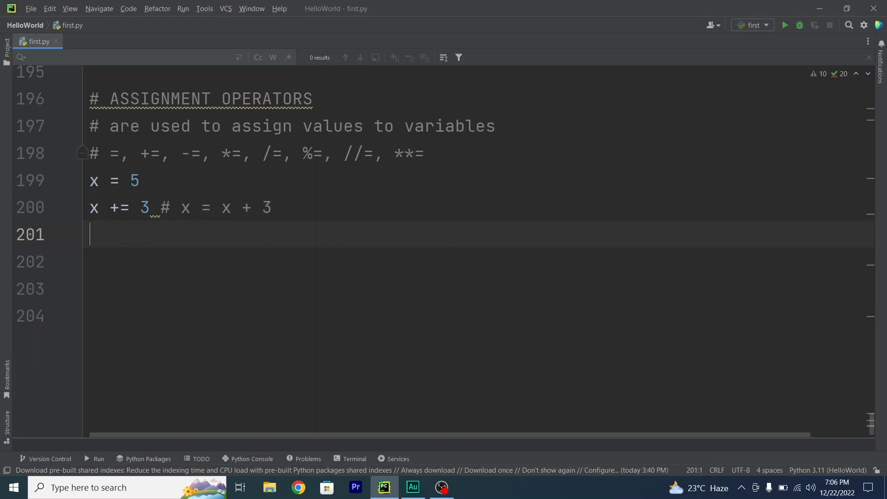
pyautogui.write('x')
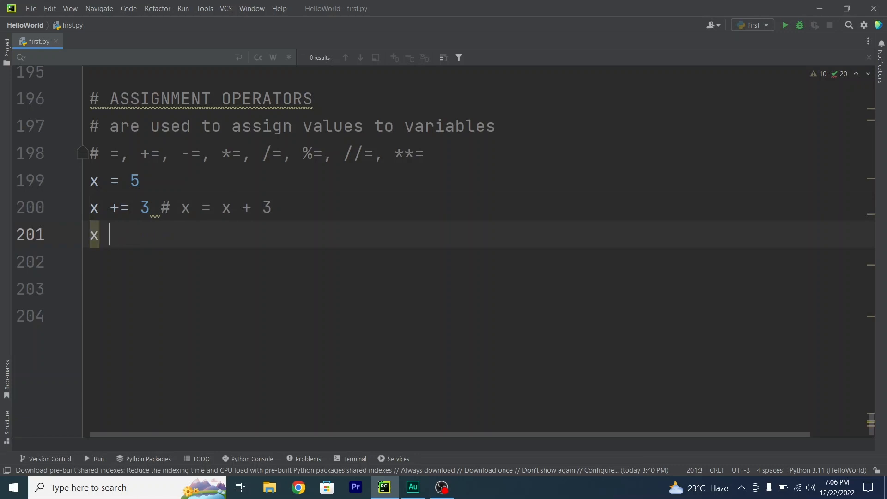
pyautogui.write('-=')
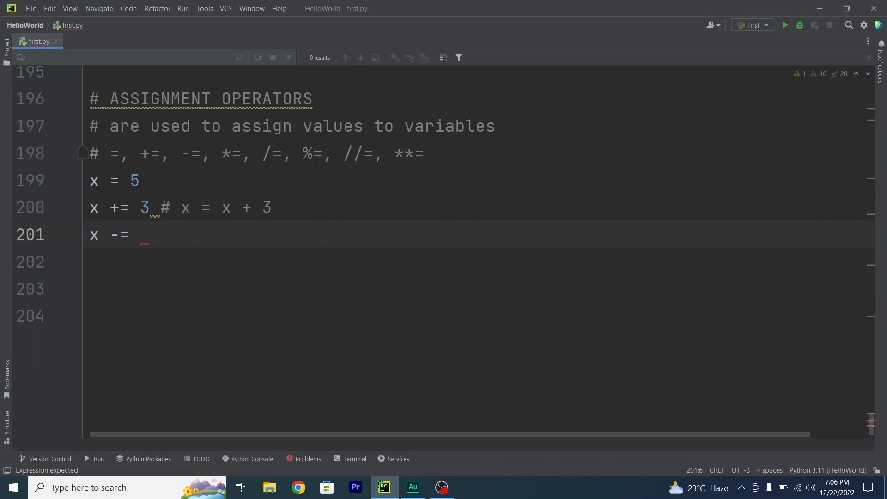
pyautogui.write('3 #')
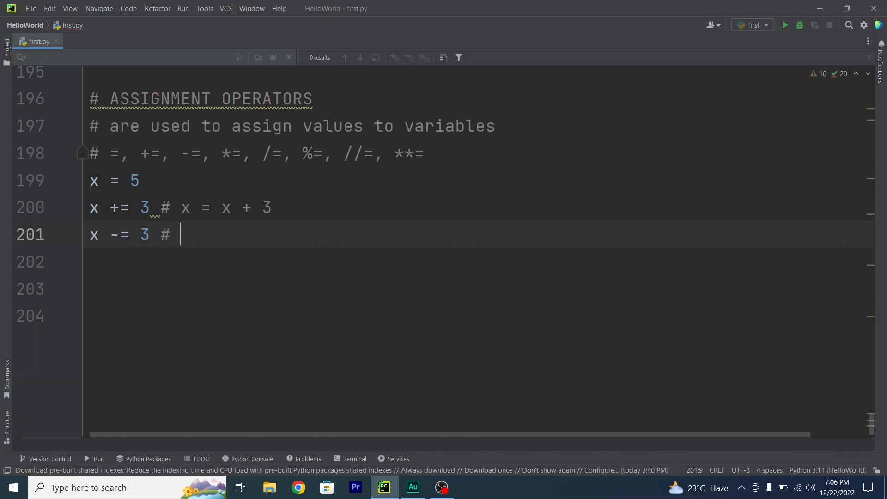
pyautogui.write('x = x - 3')
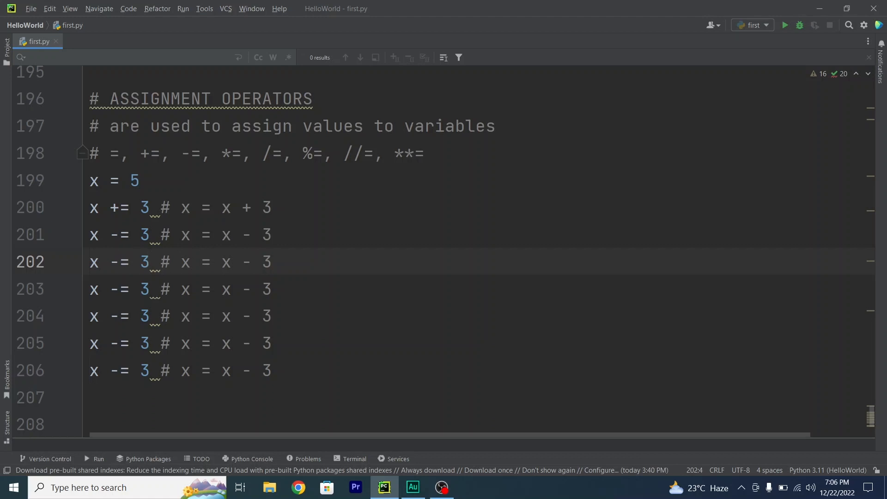
# - Fill in the *= and %= example lines with their expanded-form comments
pyautogui.write('*')
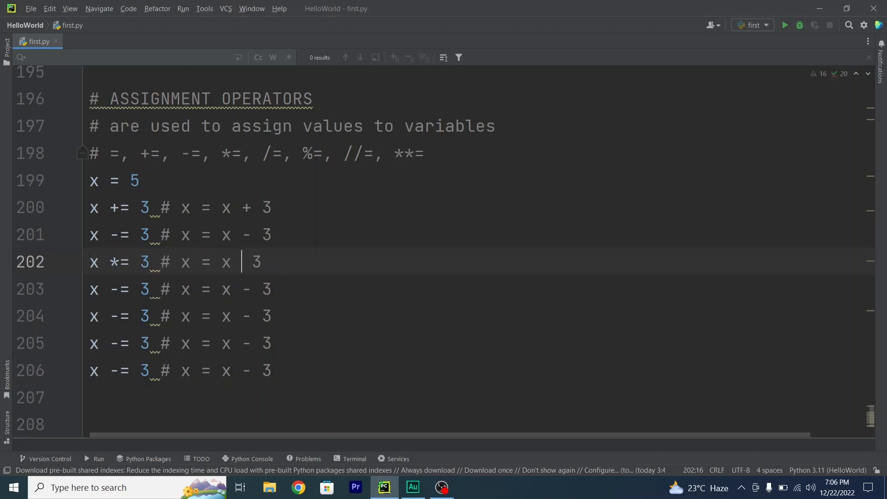
pyautogui.write('*')
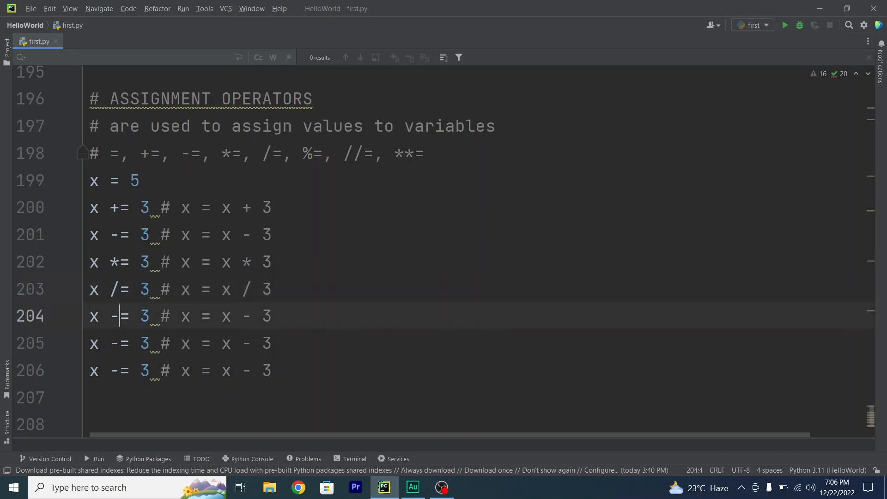
pyautogui.write('%')
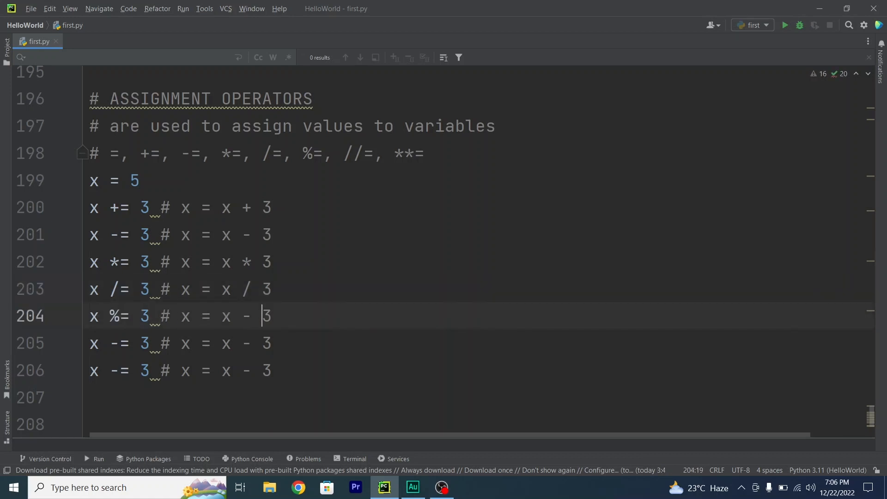
pyautogui.write('%')
pyautogui.click(479, 343)
pyautogui.write('//')
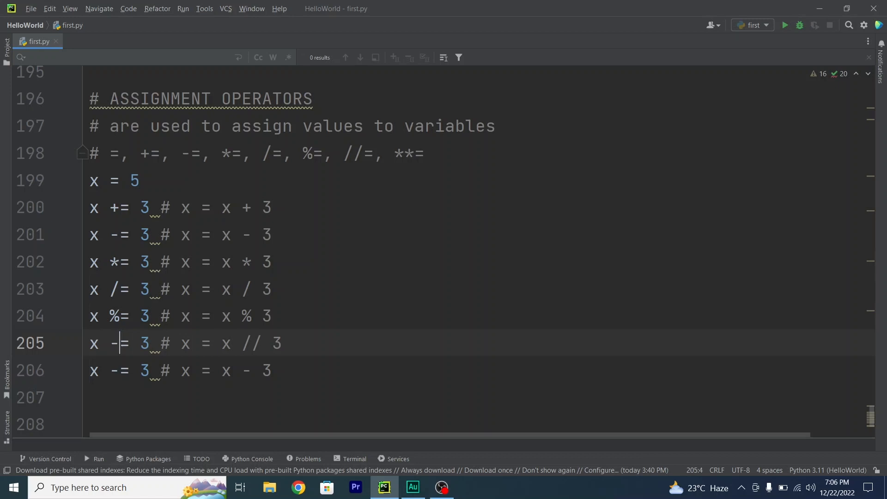
# - Edit lines 205–206 into x //= 3 # x = x // 3 and x **= 3 # x = x ** 3
pyautogui.press('Backspace')
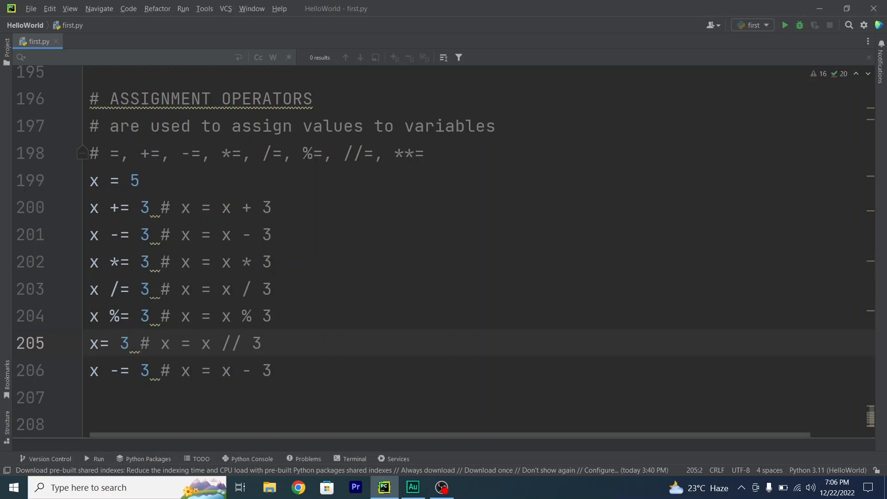
pyautogui.write('//')
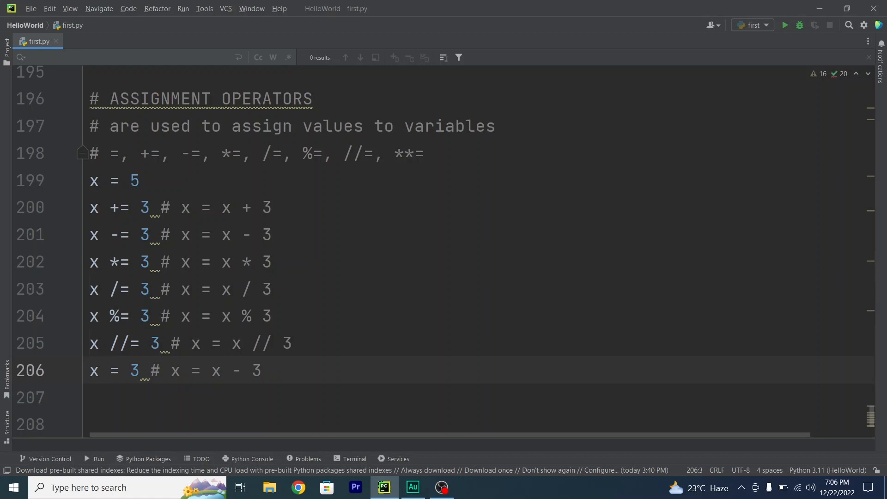
pyautogui.write('**=')
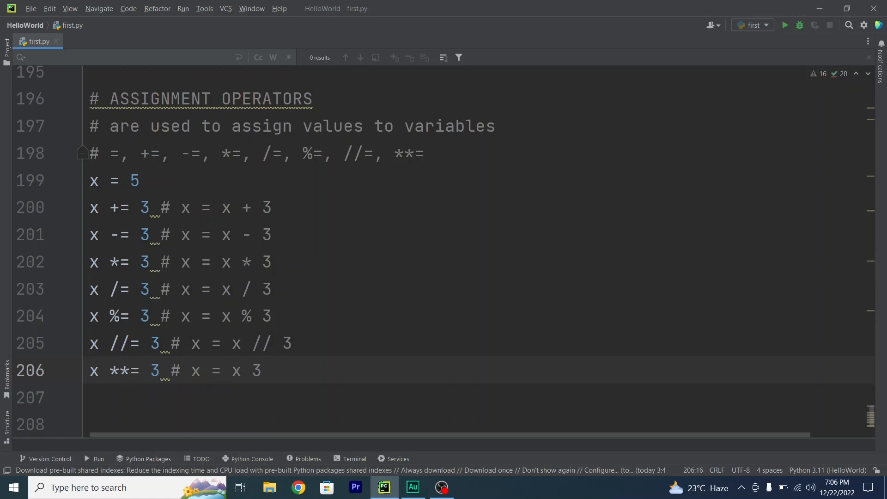
pyautogui.write('=')
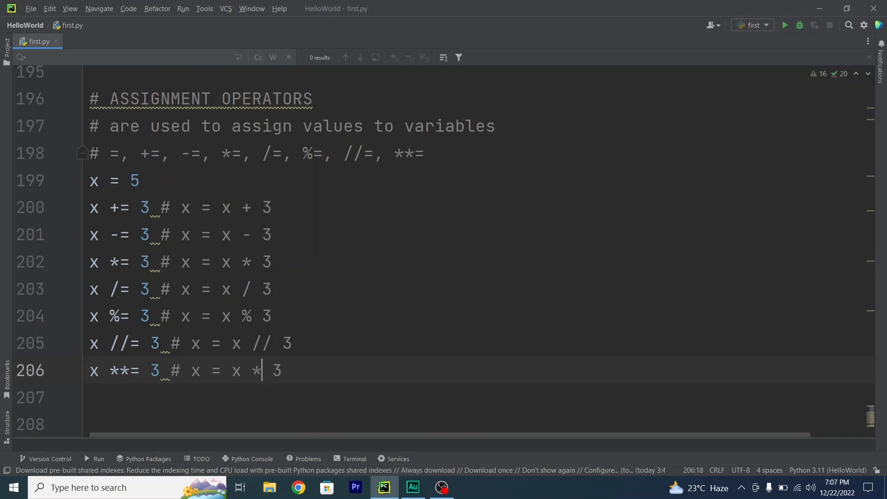
pyautogui.write('*')
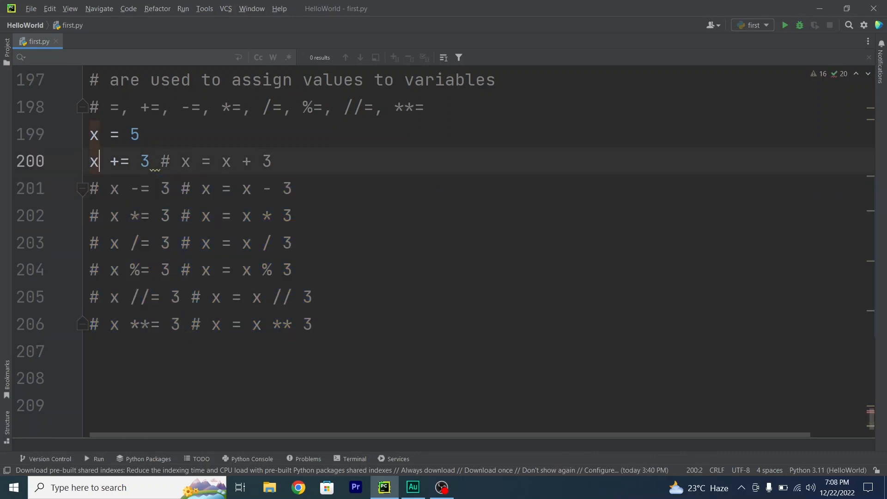
# - Insert print(x) below x += 3 and run the script, printing 8
pyautogui.press('Enter')
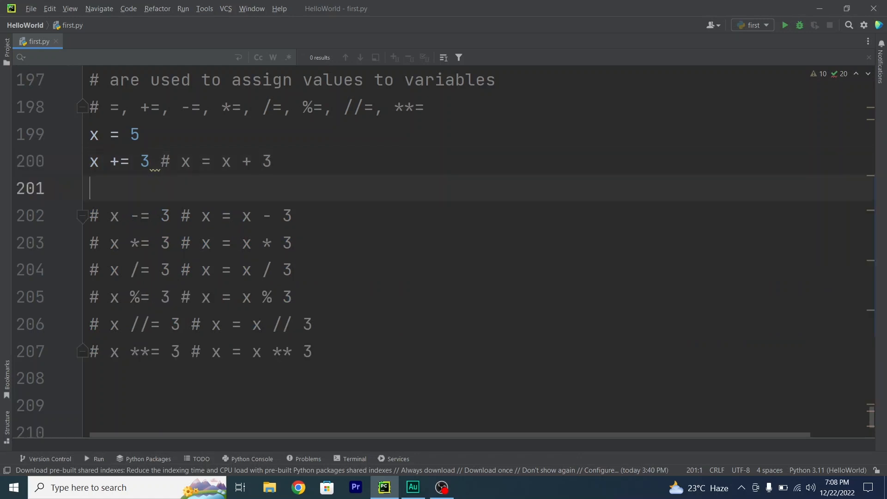
pyautogui.write('print(')
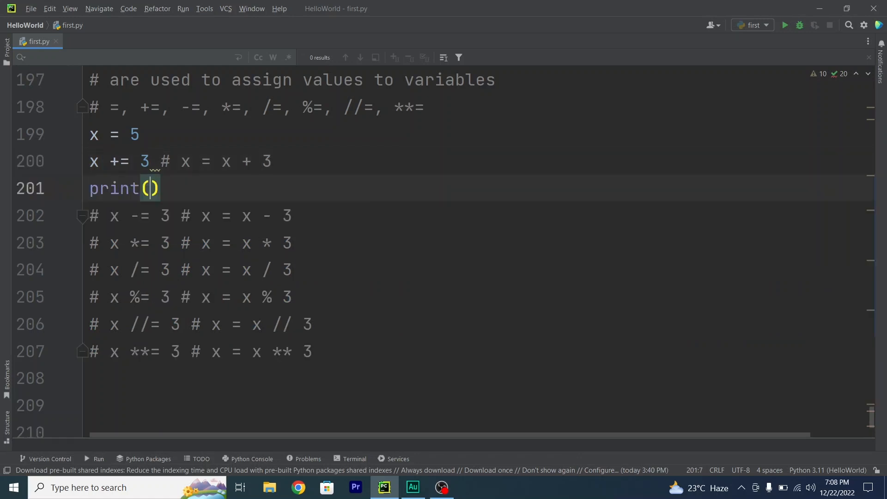
pyautogui.write('x')
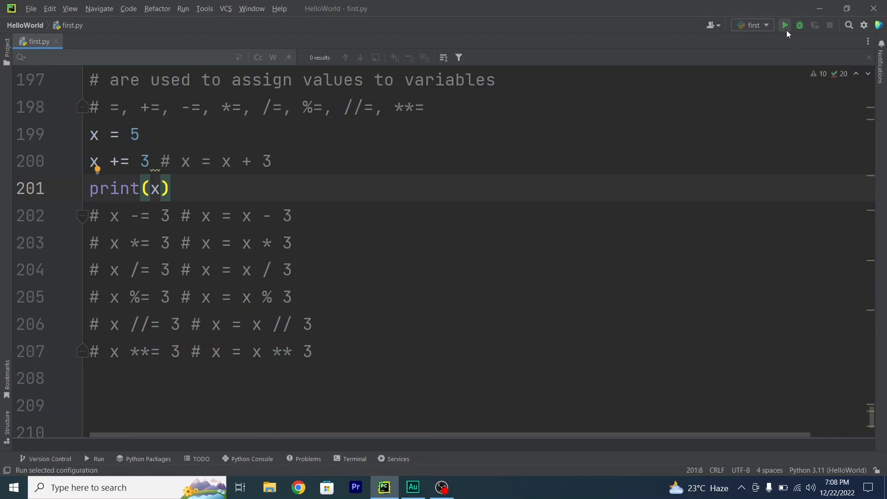
pyautogui.click(785, 25)
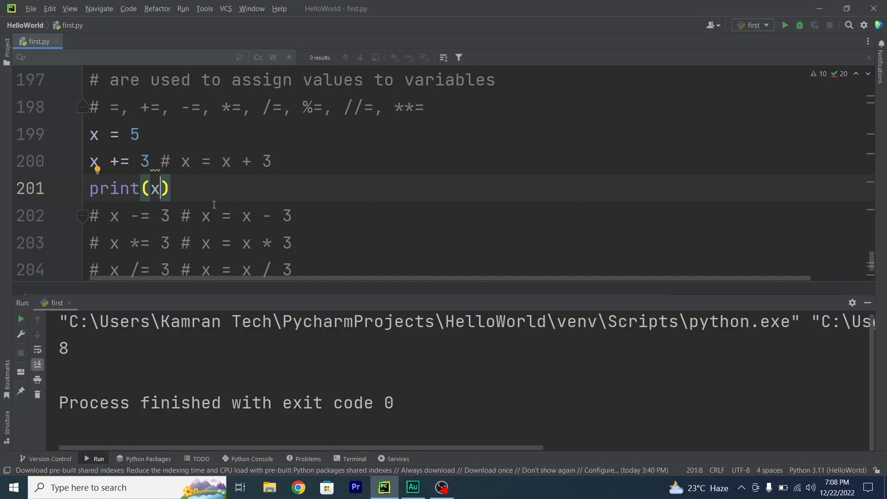
pyautogui.moveTo(745, 288)
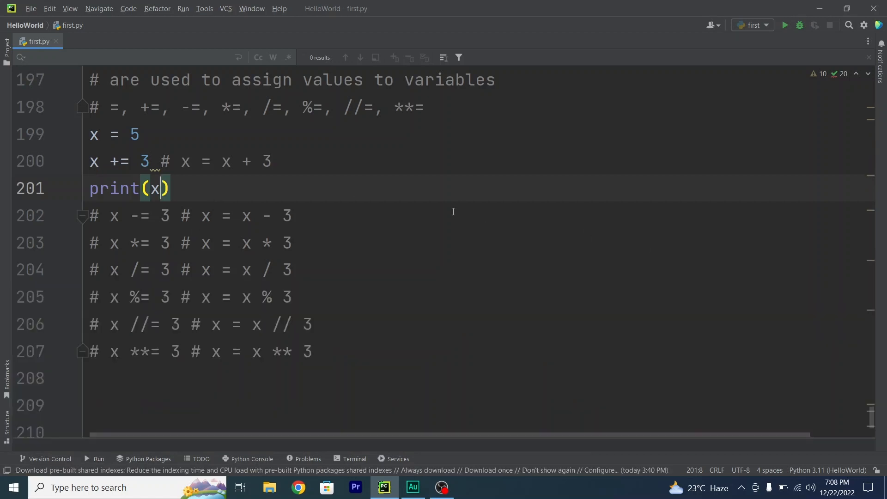
pyautogui.moveTo(194, 181)
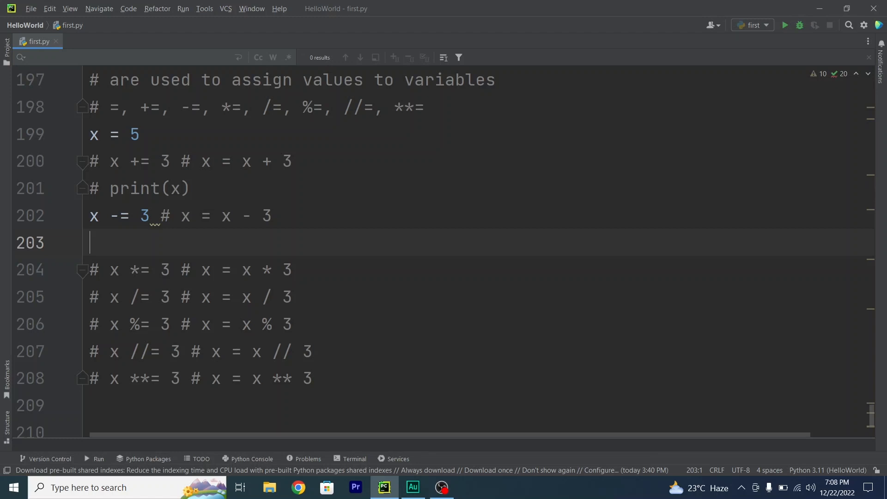
# - Add print(x) under the active x -= 3 line and run, printing 2
pyautogui.write('print(')
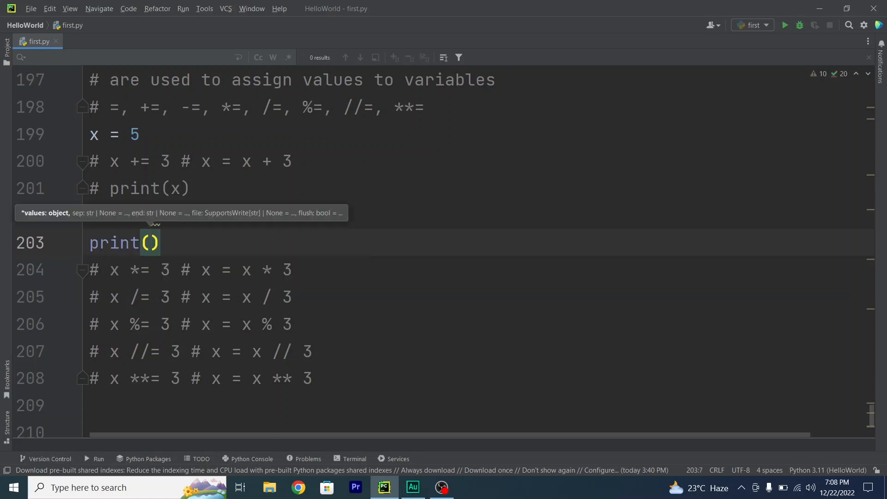
pyautogui.write('x')
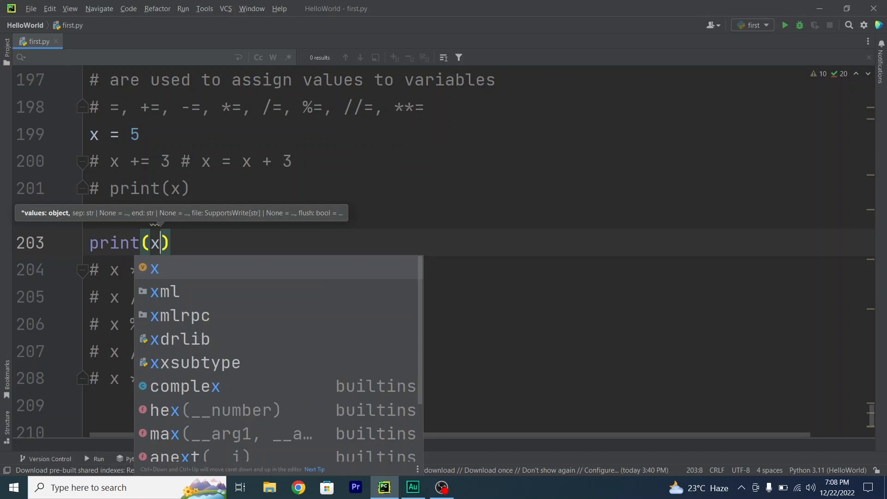
pyautogui.press('Escape')
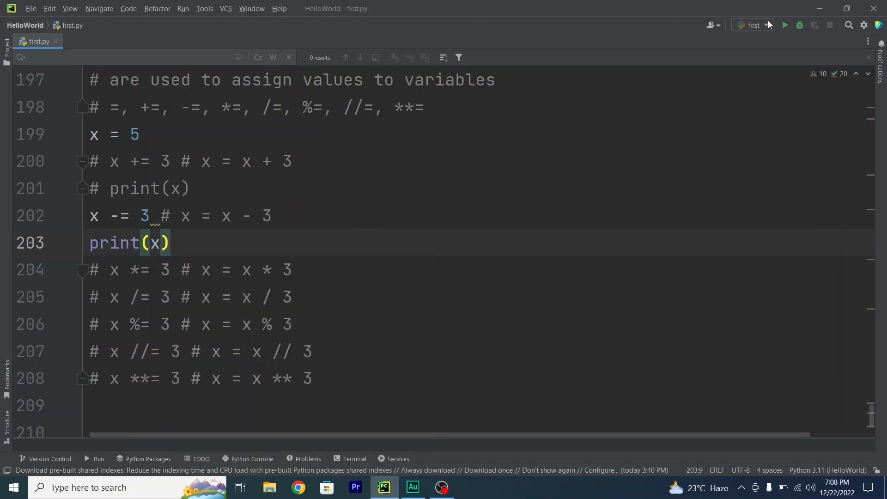
pyautogui.click(786, 24)
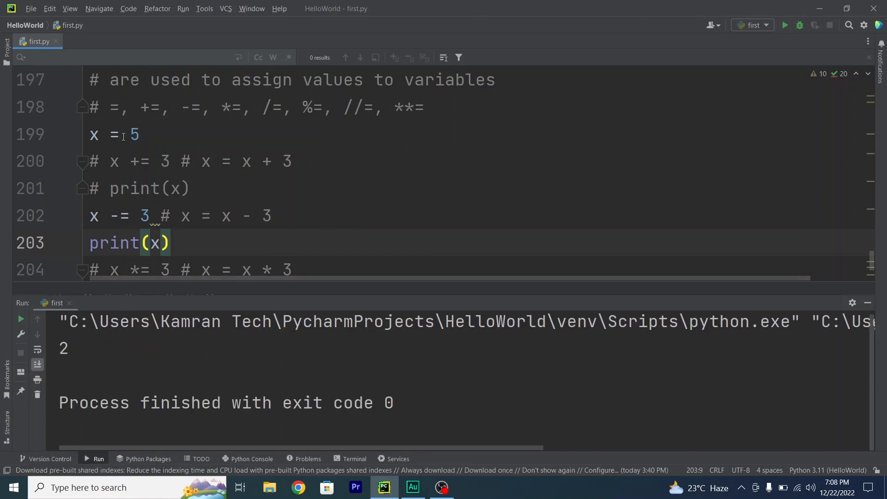
pyautogui.moveTo(201, 237)
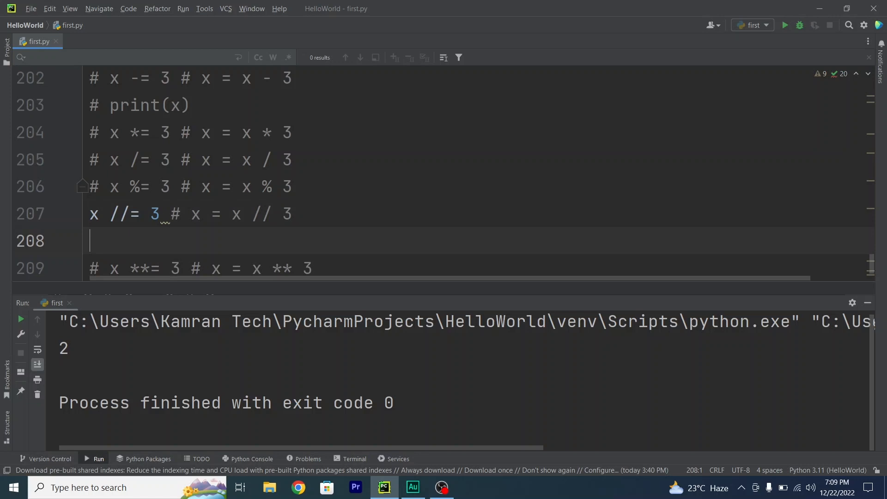
# - Type print(x) under x //= 3, run to print 1, and place the cursor at the comment's end
pyautogui.write('print(x)')
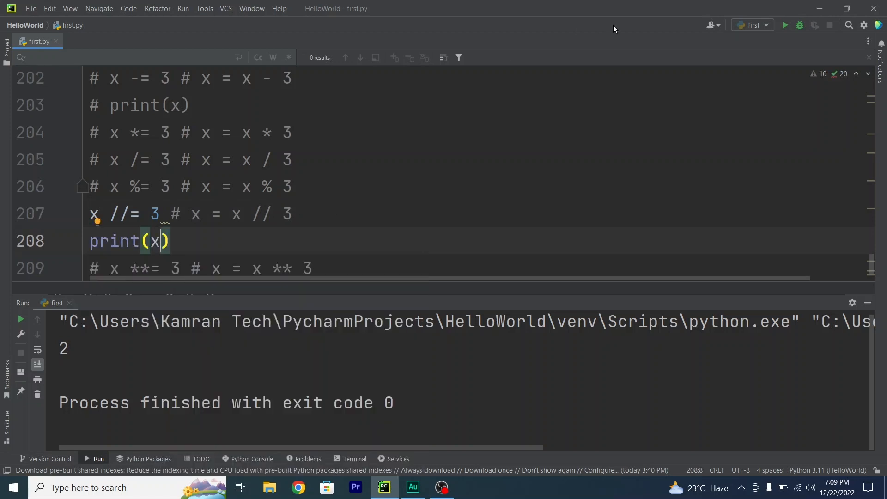
pyautogui.click(786, 25)
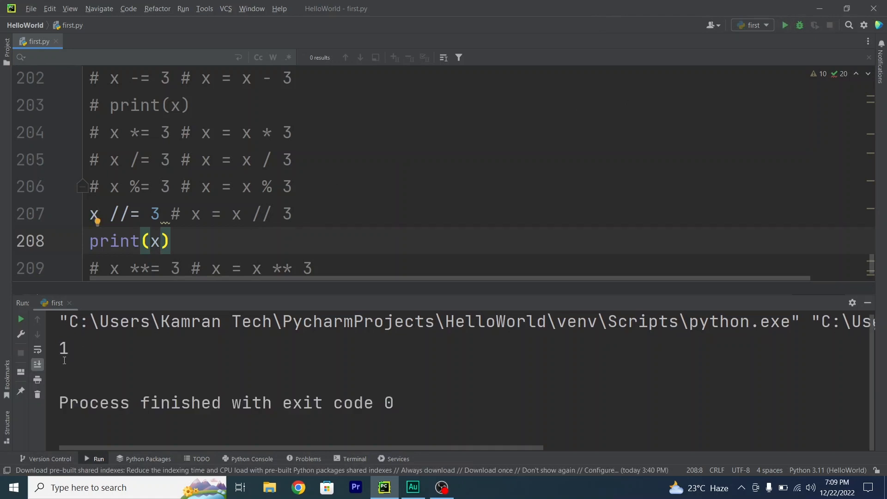
pyautogui.click(303, 214)
pyautogui.write(' 5')
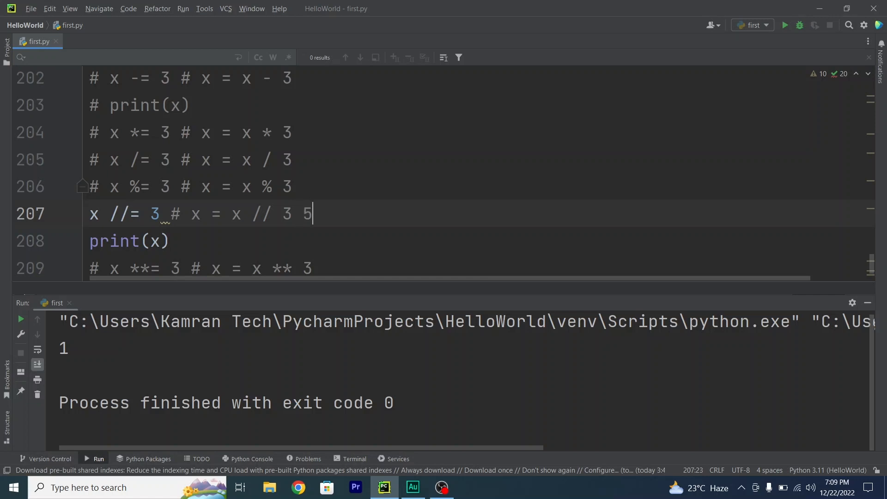
# - Append '5 /3 = 1.7' to the //= comment and select it through the print line
pyautogui.write('/3')
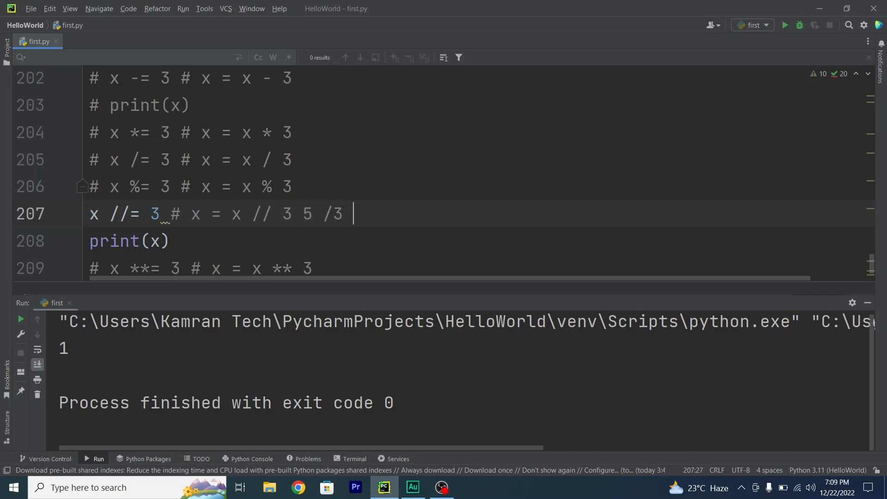
pyautogui.write('=')
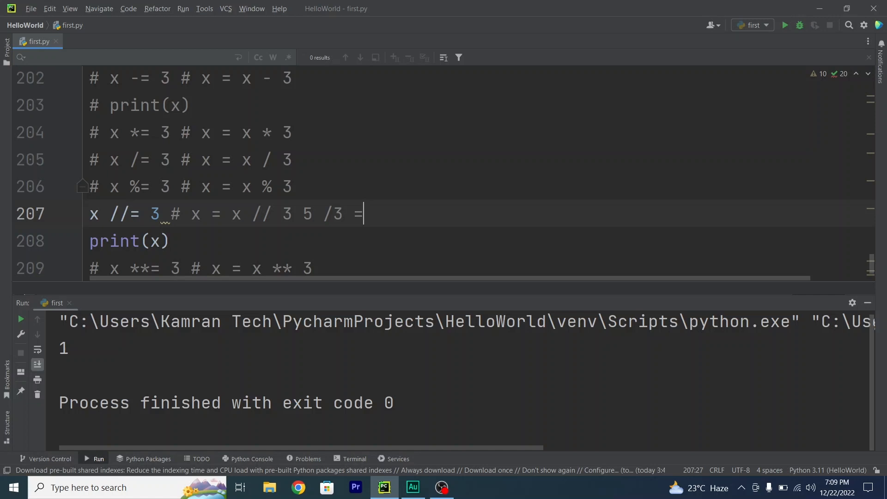
pyautogui.write('1.')
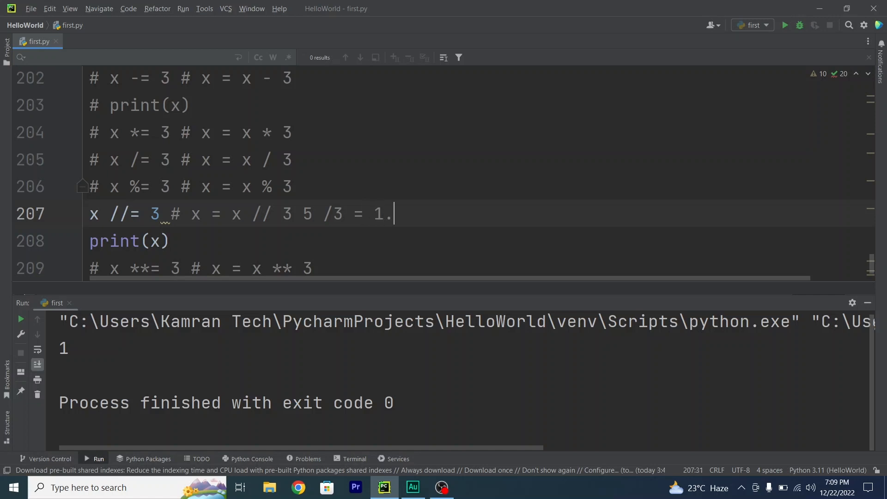
pyautogui.write('7')
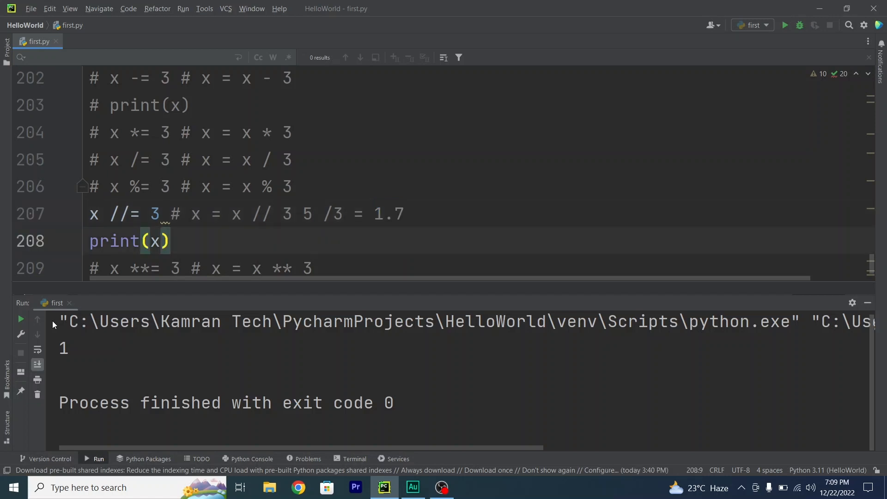
pyautogui.moveTo(394, 214); pyautogui.dragTo(169, 240)
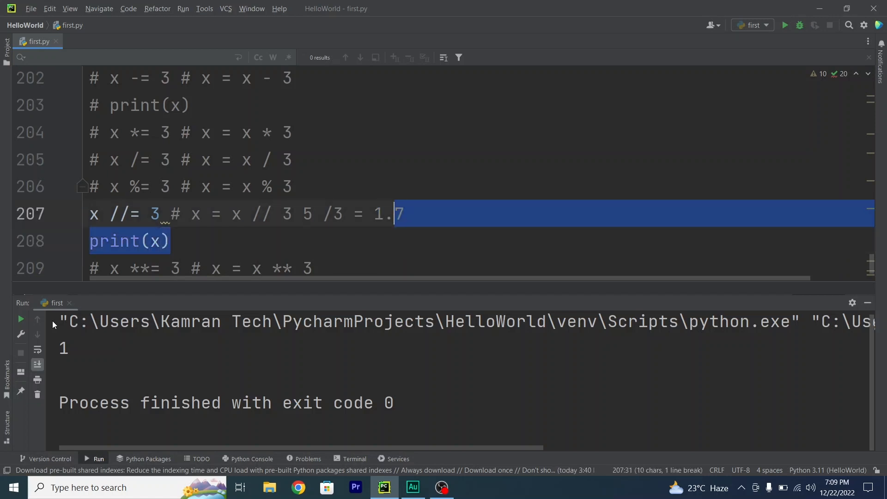